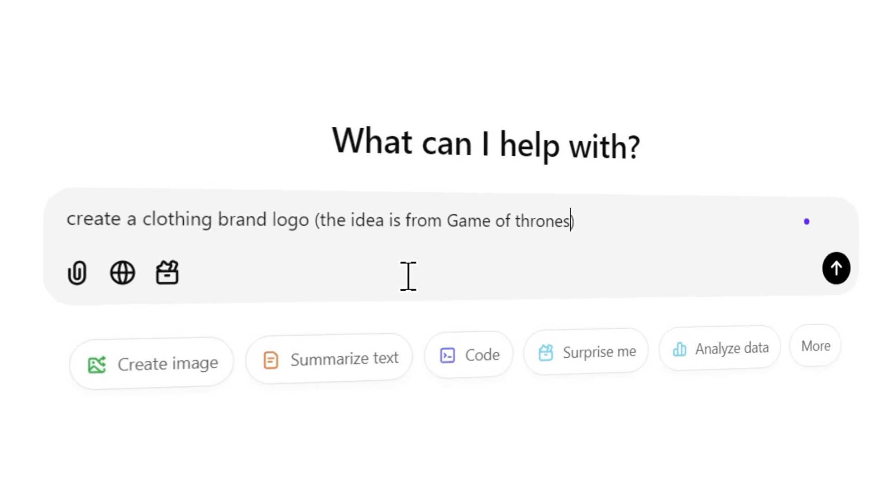
Ask ChatGPT for a clothing brand logo inspired by Game of Thrones
{"action": "left_click", "coordinate": [836, 268]}
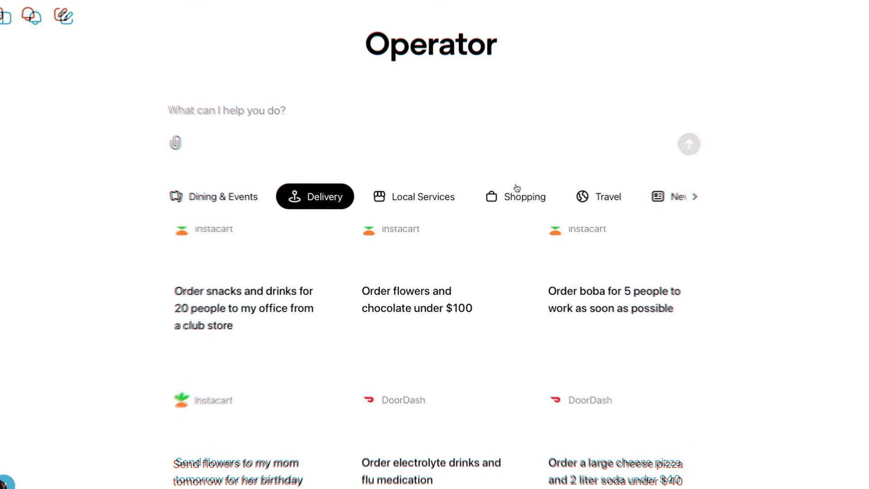
View Operator's Delivery task suggestions: ordering snacks, flowers and pizza
{"action": "left_click", "coordinate": [223, 197]}
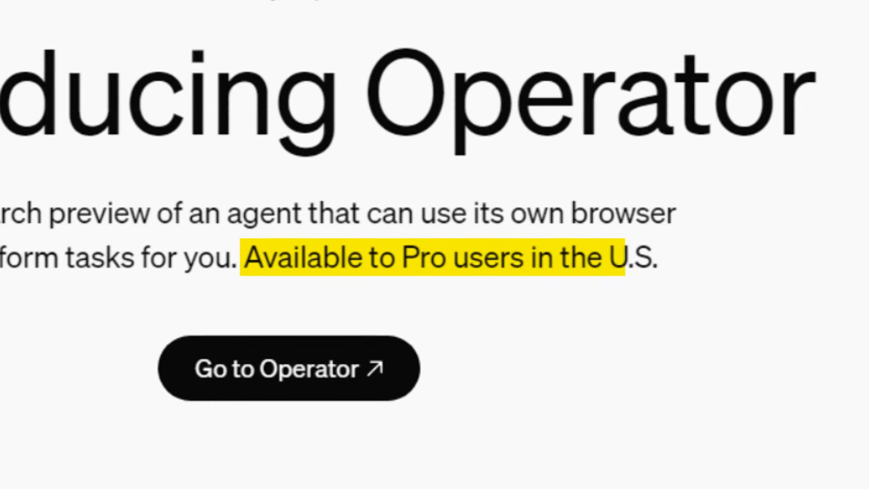
Go to Operator from the announcement to reach the $200/month Pro upgrade dialog
{"action": "left_click", "coordinate": [288, 368]}
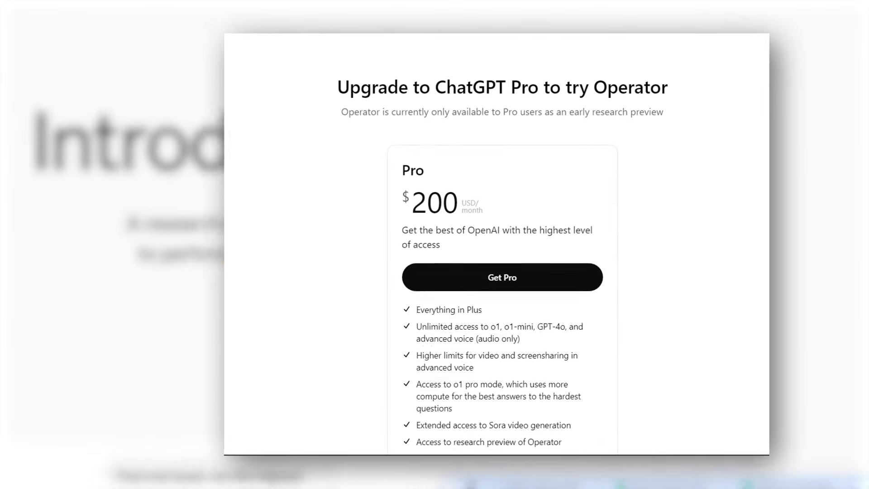